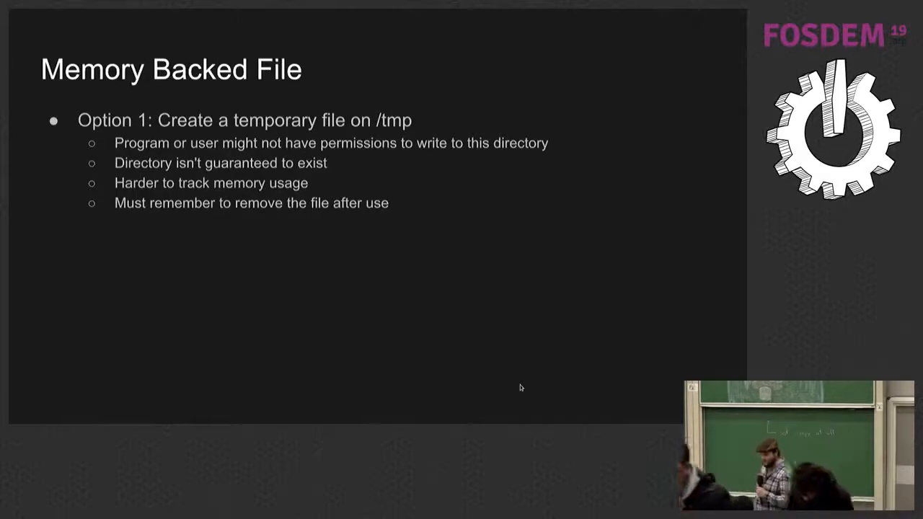
key("Right")
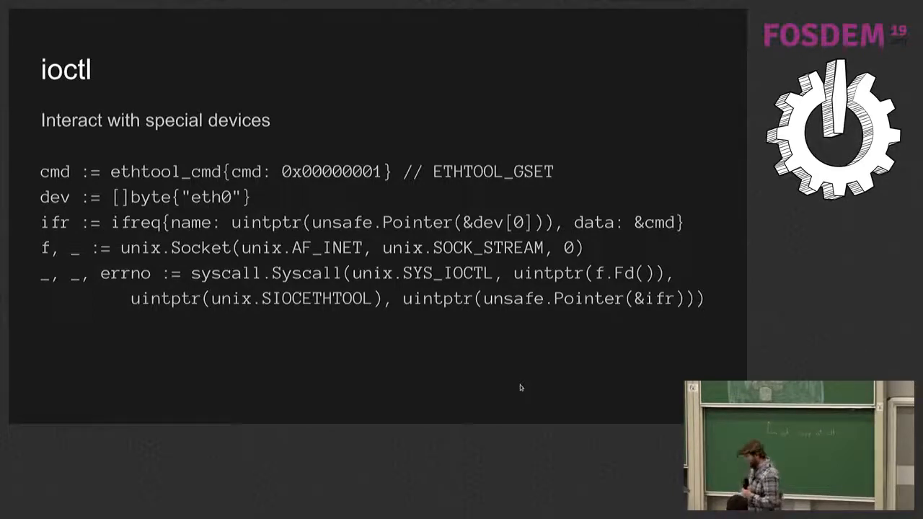
key("Right")
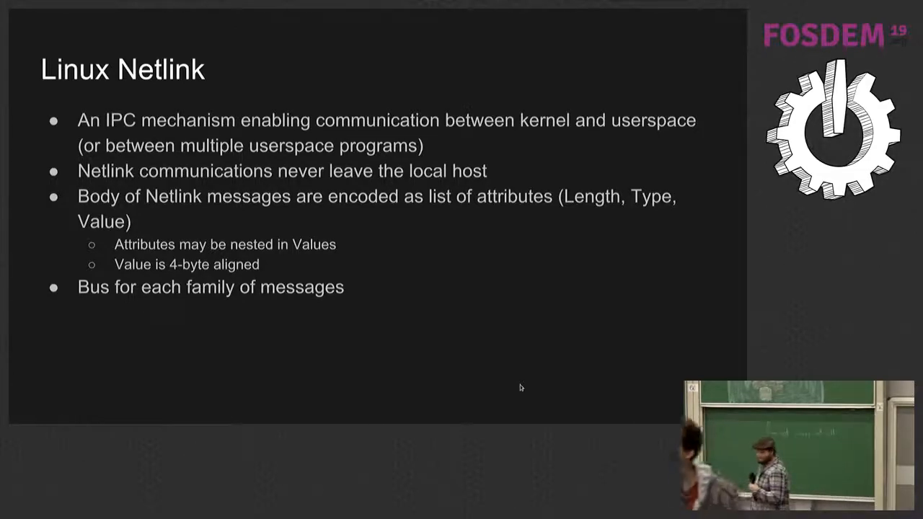
key("Right")
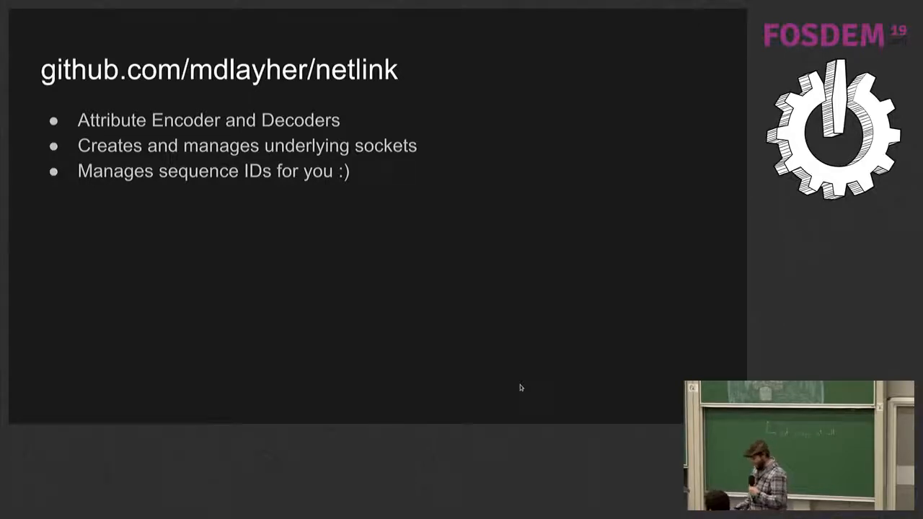
key("Right")
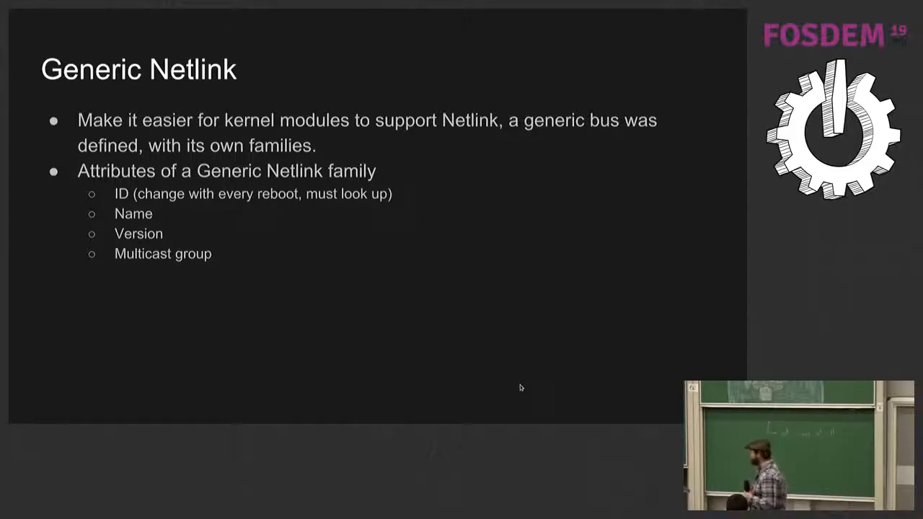
key("Right")
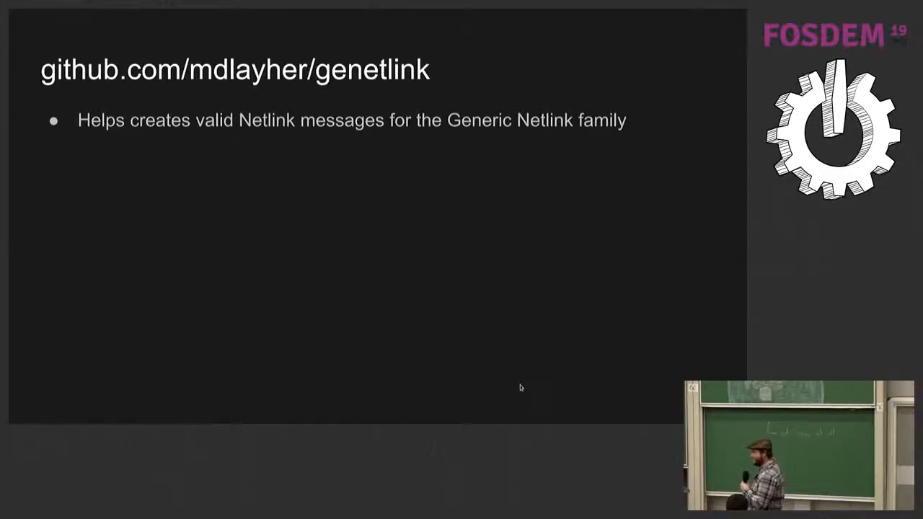
key("right")
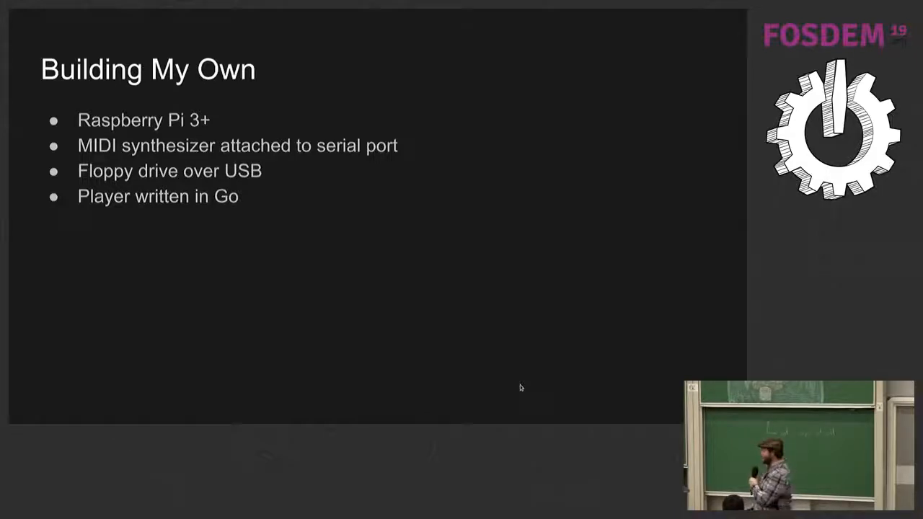
key("right")
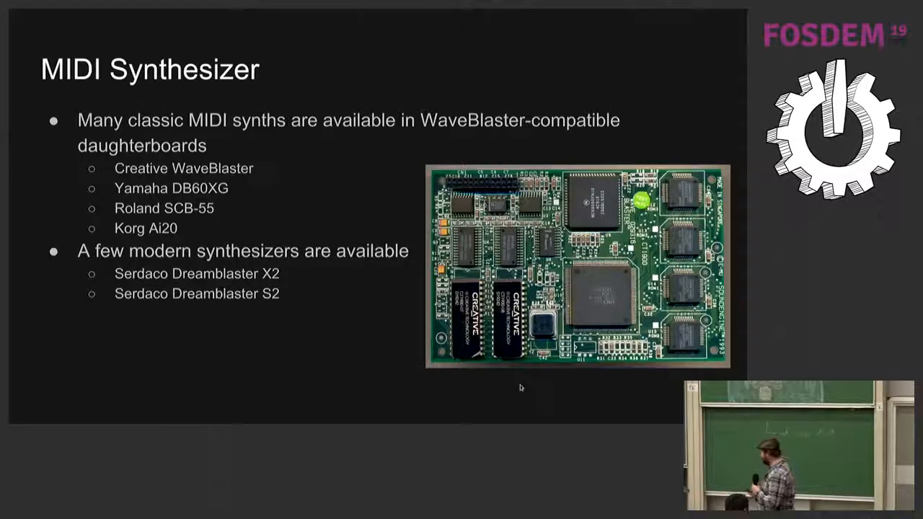
key("Right")
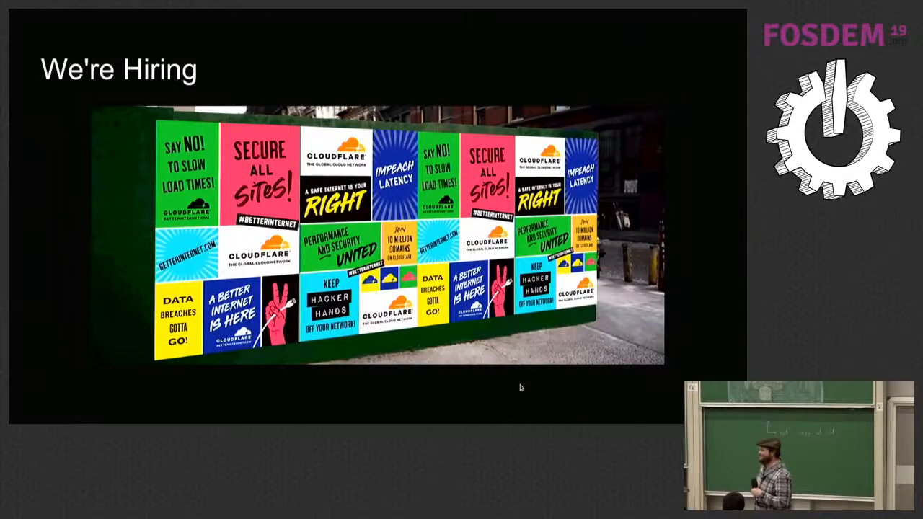
key("right")
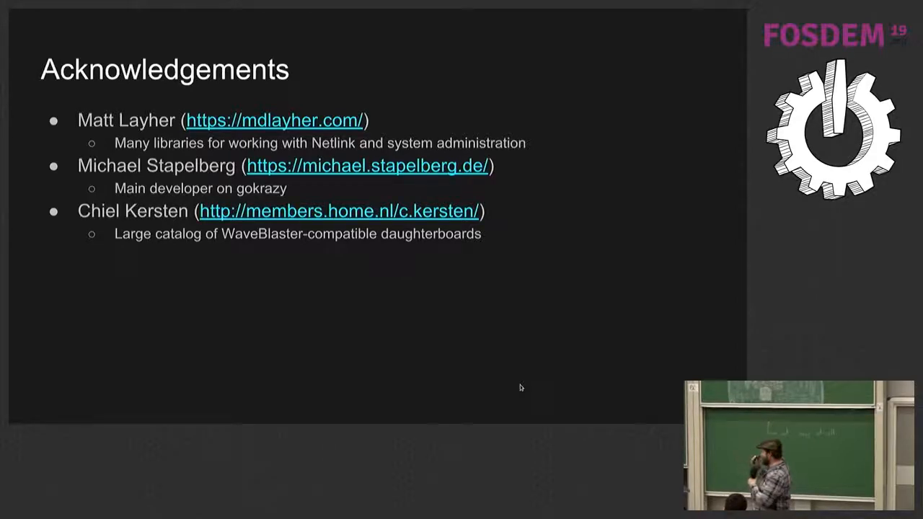
key("Right")
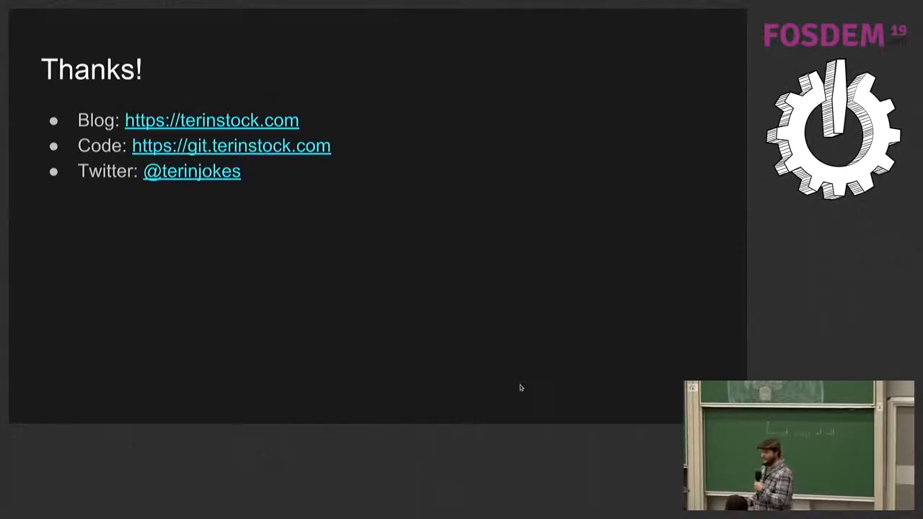